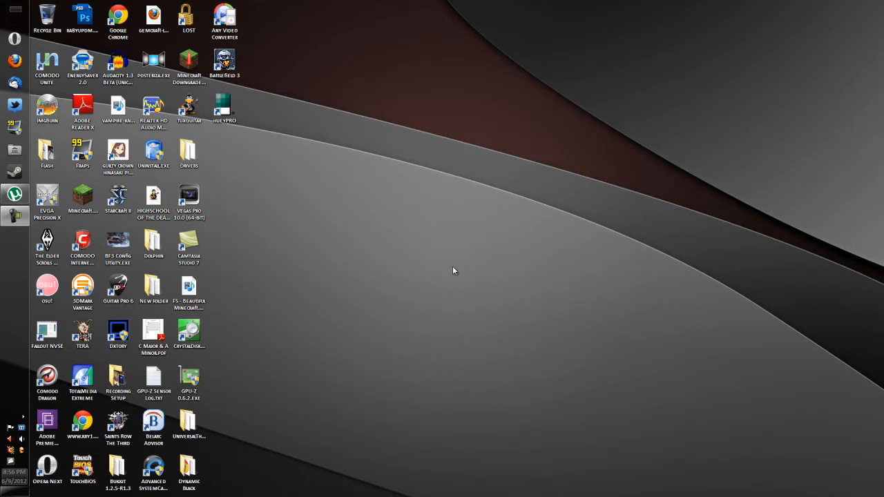
mouse_move(449, 259)
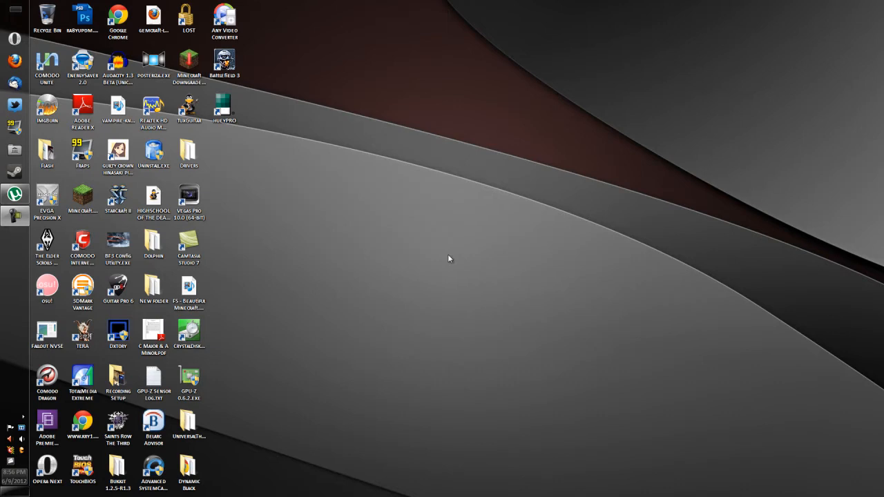
Step: Open Control Panel's Hardware and Sound section to reach Power Options
click(7, 490)
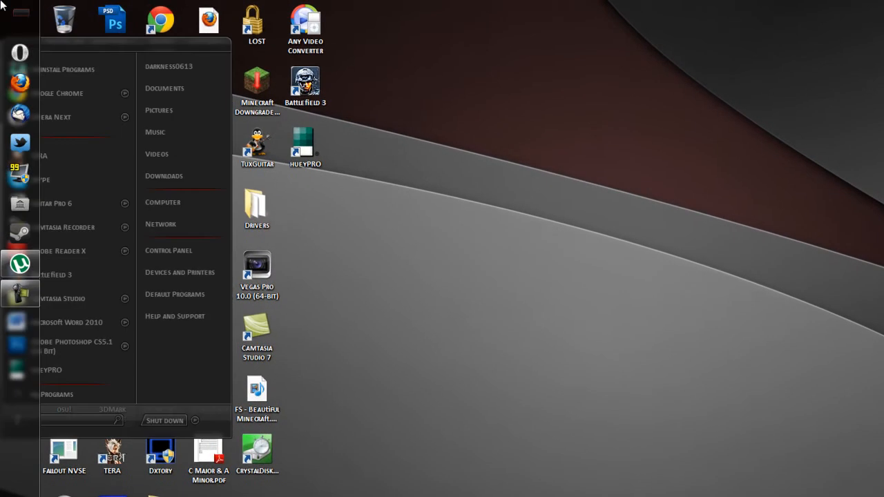
mouse_move(180, 271)
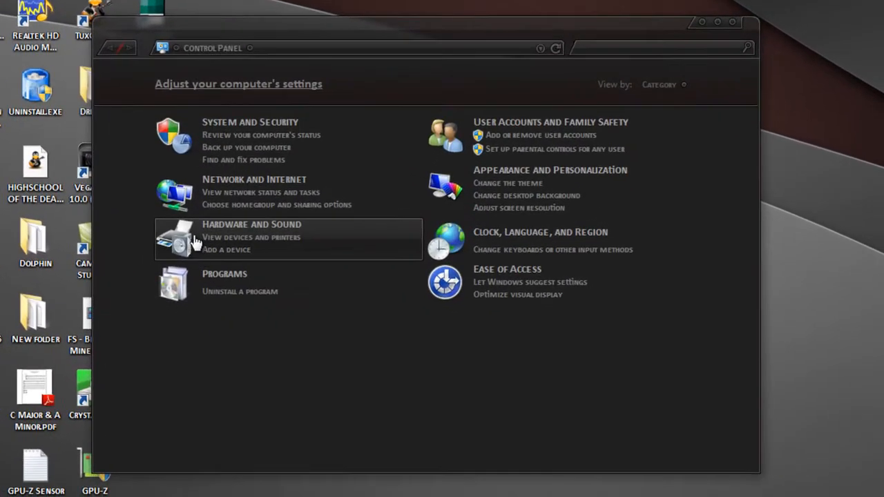
click(252, 225)
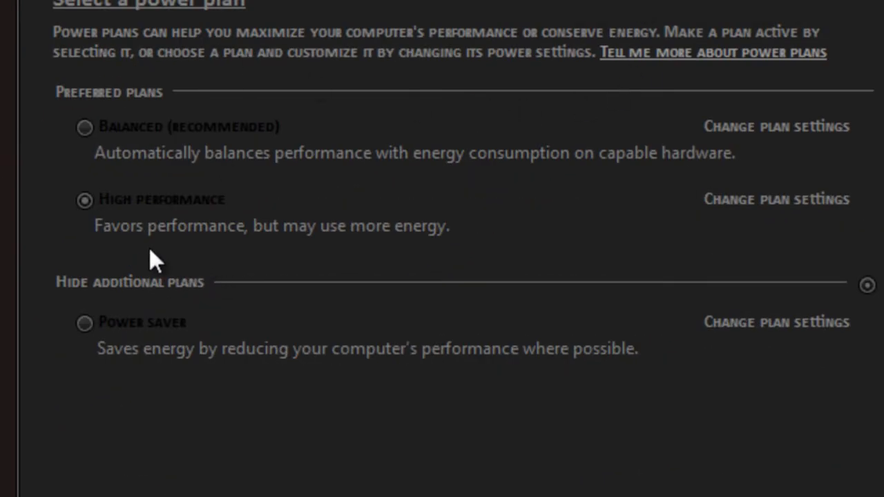
mouse_move(733, 224)
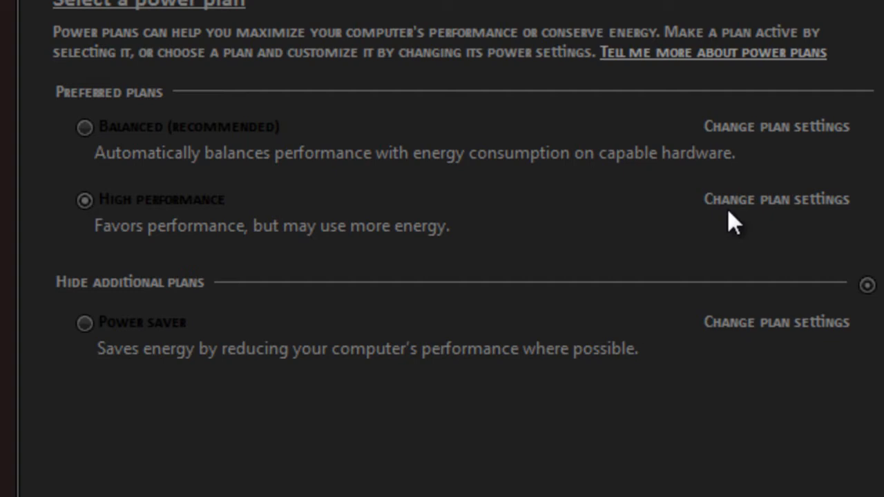
Step: Open 'Change plan settings' for the High performance plan
click(776, 199)
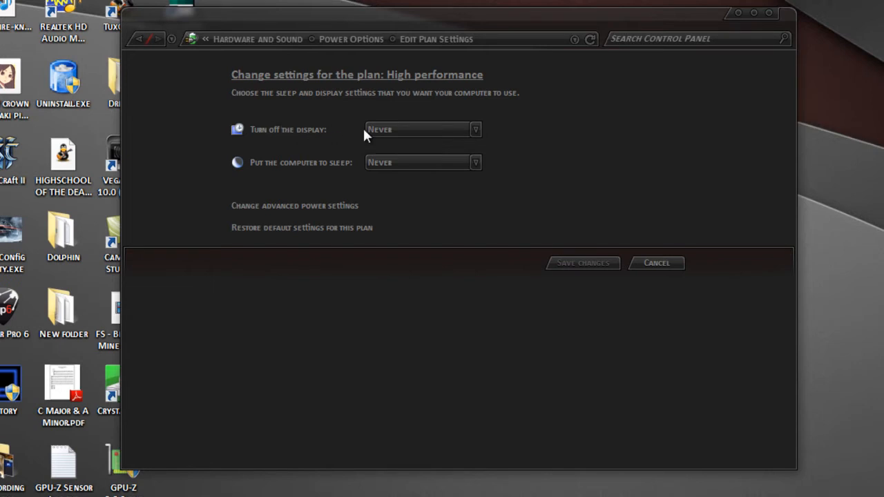
mouse_move(378, 138)
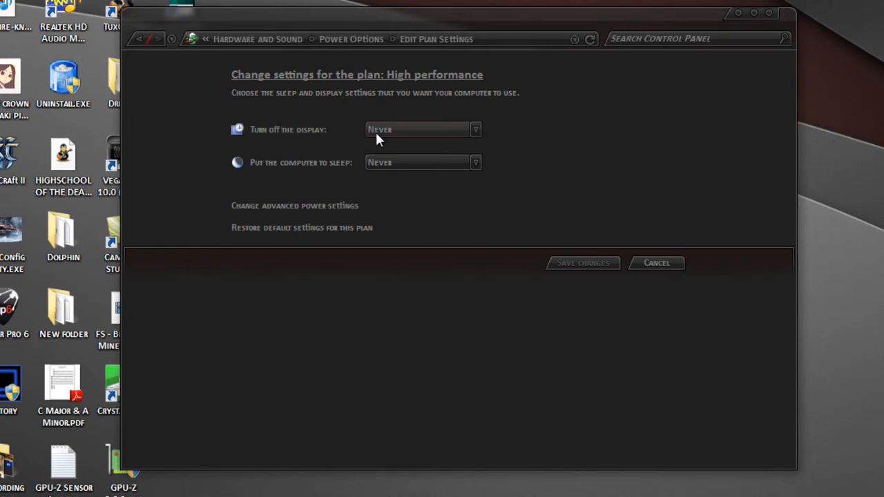
mouse_move(293, 173)
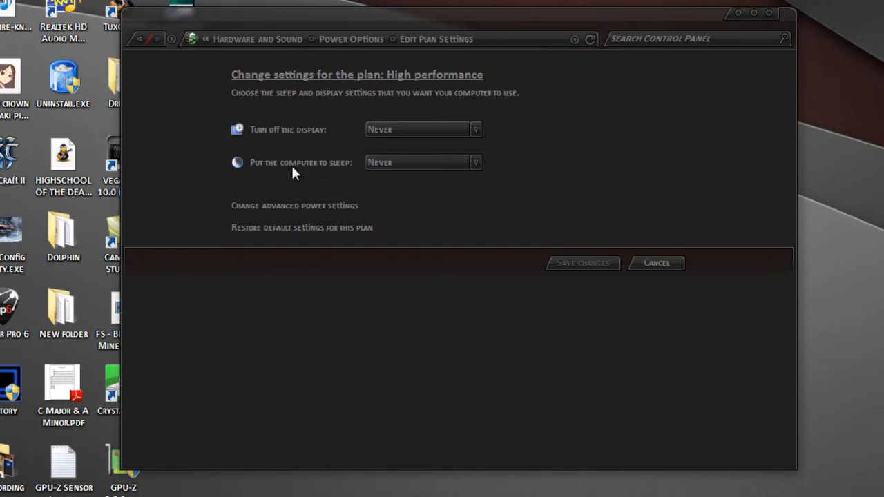
mouse_move(378, 188)
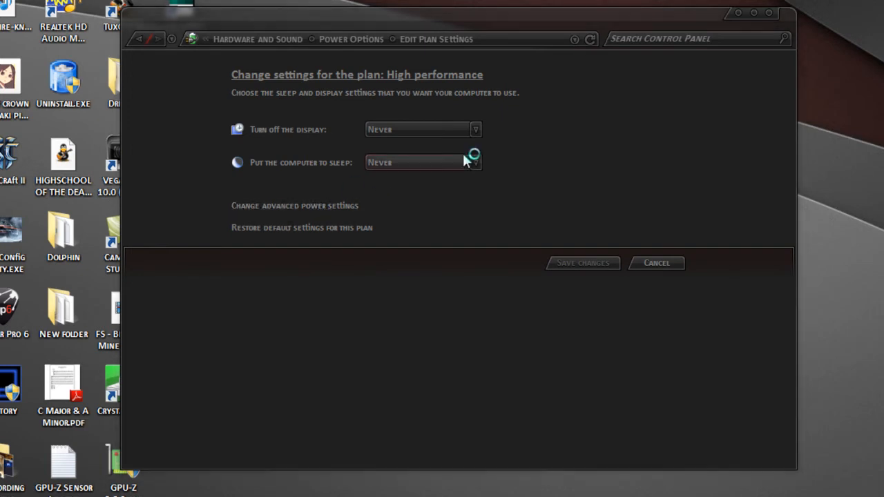
Step: Open advanced power settings and expand the Hard disk group
click(295, 206)
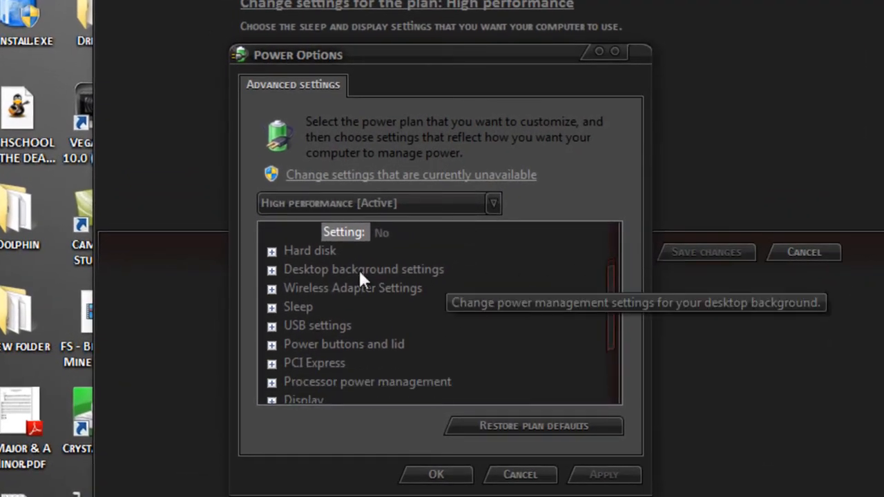
click(271, 250)
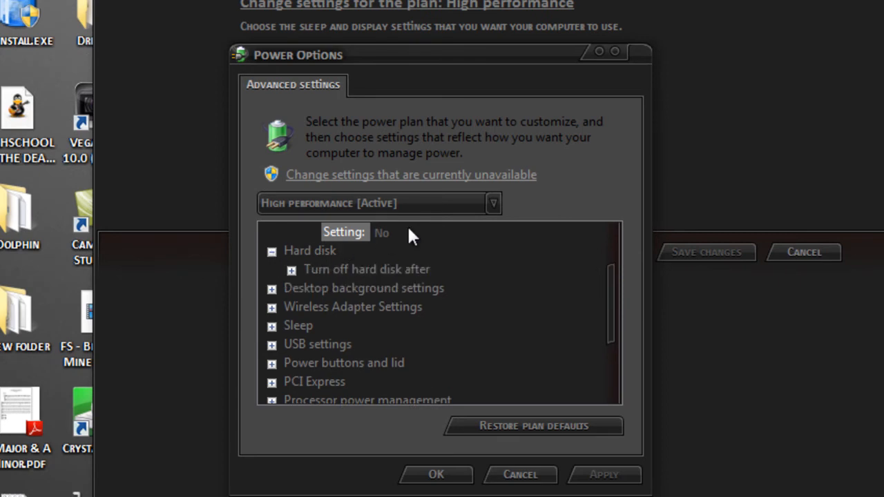
mouse_move(297, 280)
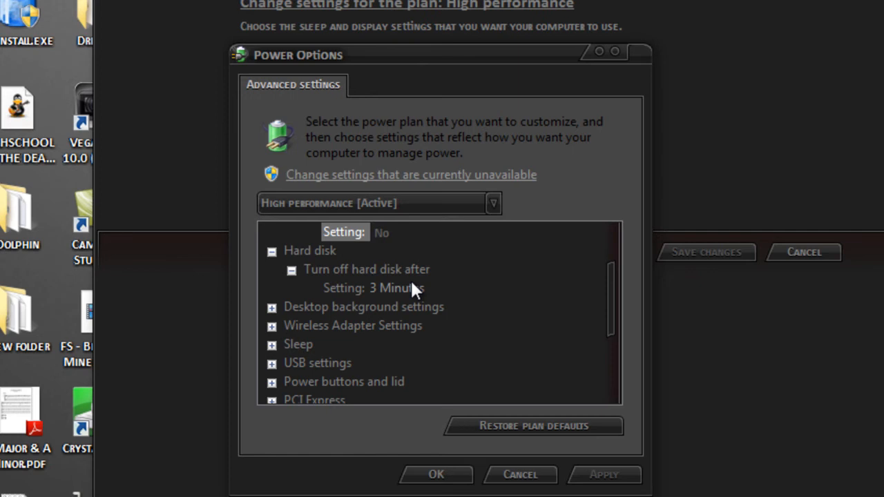
Step: Set 'Turn off hard disk after' to Never, confirm with OK, and close Power Options
click(395, 289)
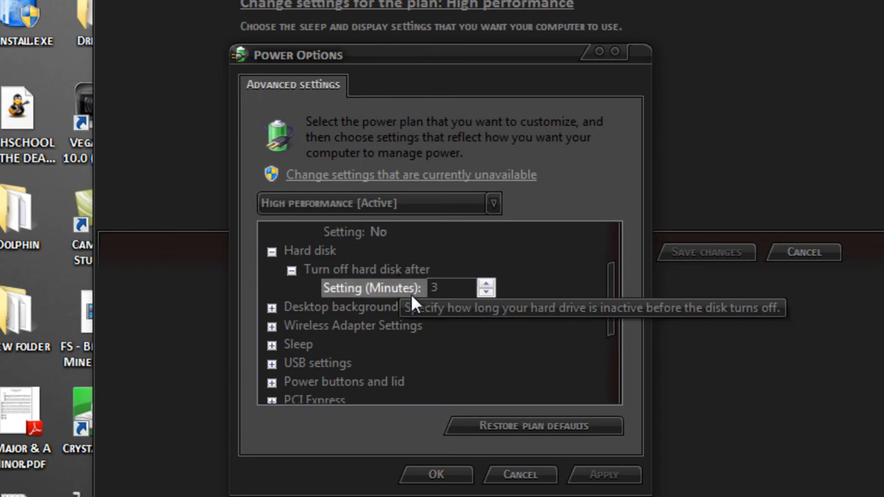
click(487, 293)
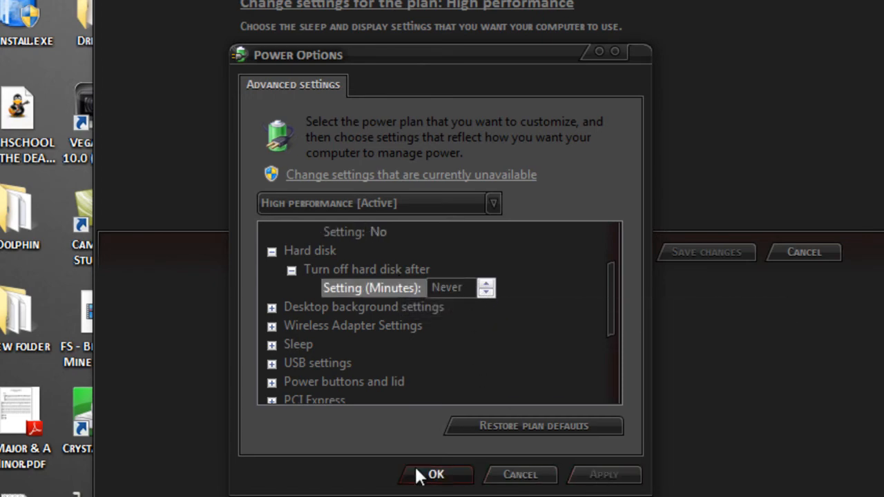
click(435, 475)
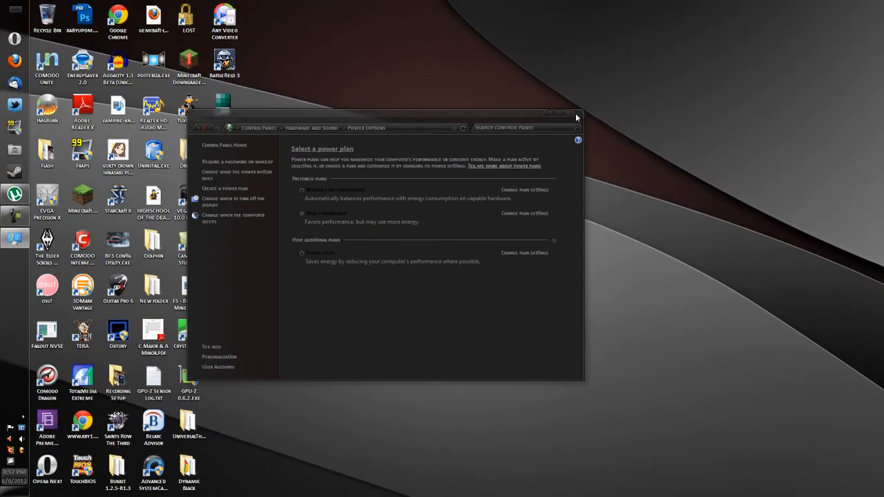
click(575, 112)
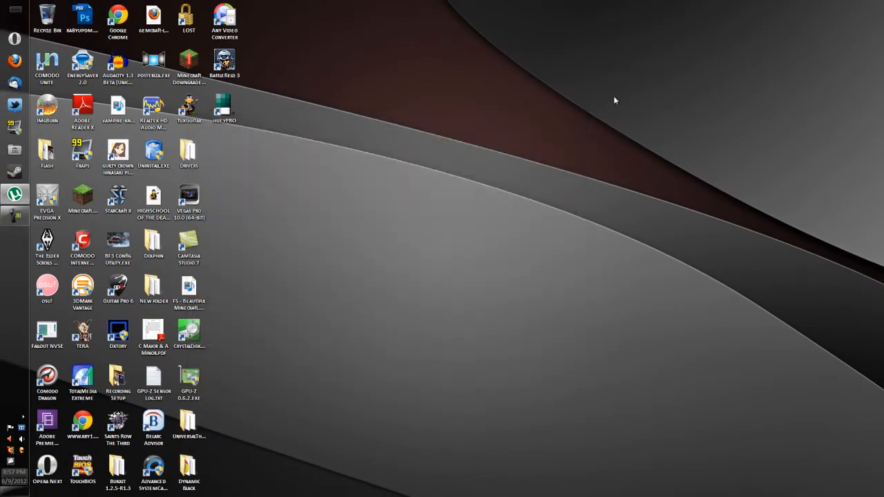